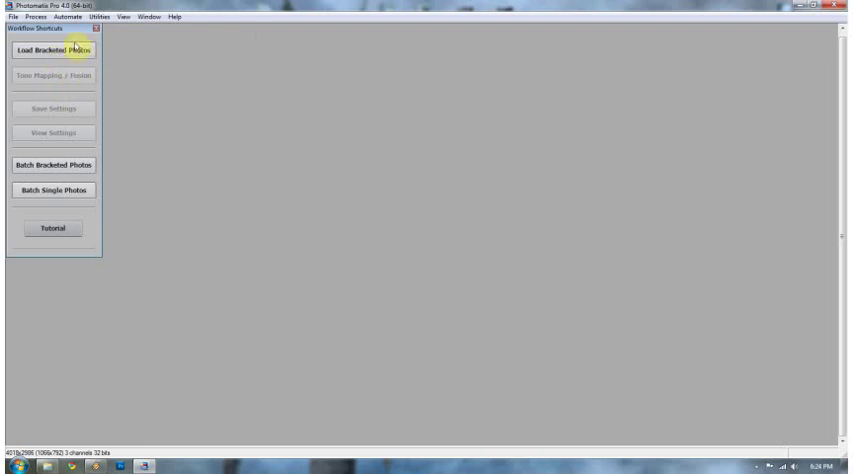
# Choose 'Merge for HDR processing' for the dragged bracketed photo files
pyautogui.click(50, 48)
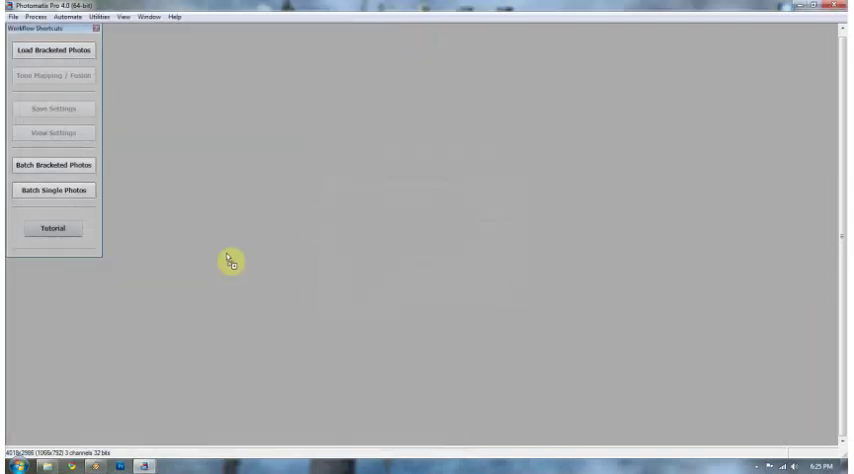
pyautogui.moveTo(312, 240)
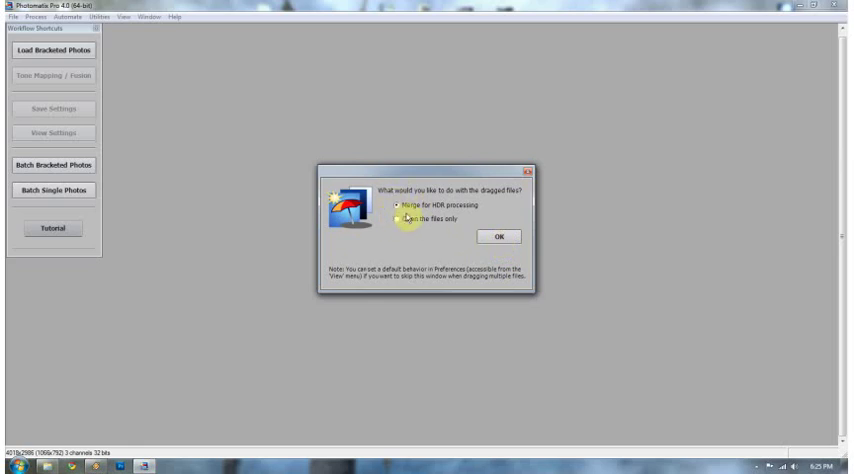
pyautogui.click(380, 204)
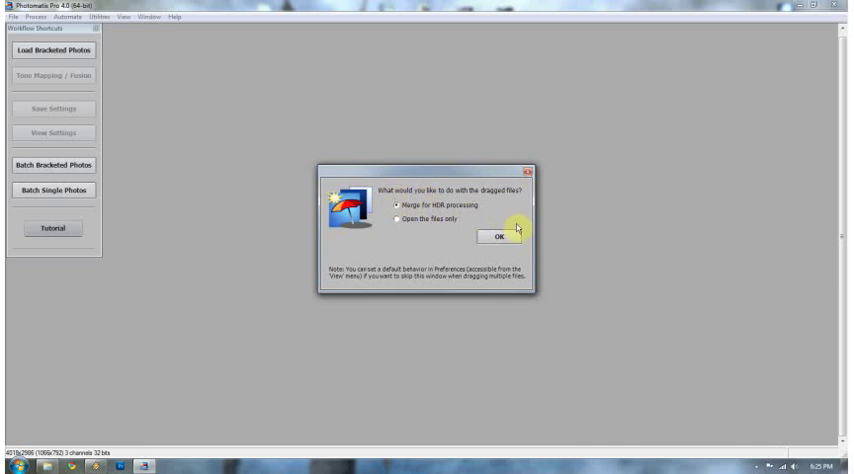
pyautogui.moveTo(512, 236)
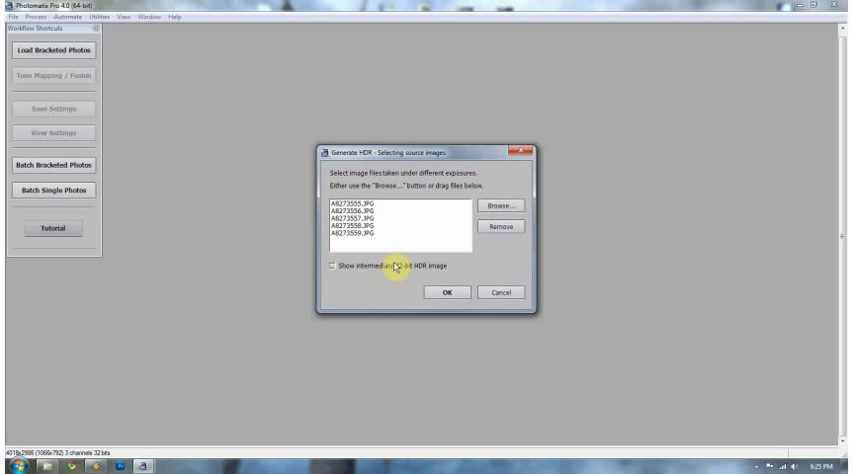
pyautogui.moveTo(432, 160)
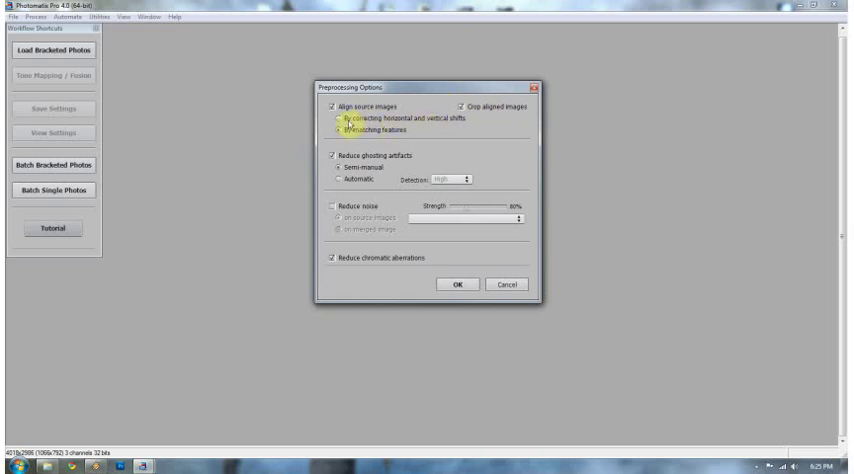
# Set source-image alignment to 'By matching features' in Preprocessing Options
pyautogui.click(336, 132)
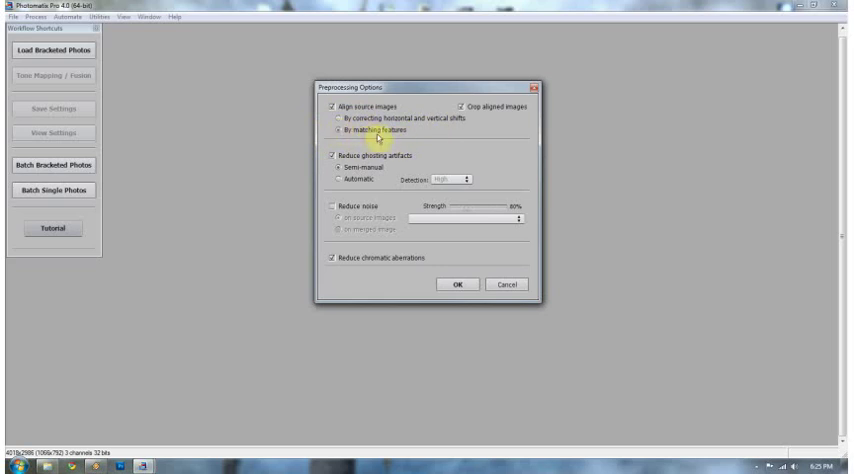
pyautogui.moveTo(336, 130)
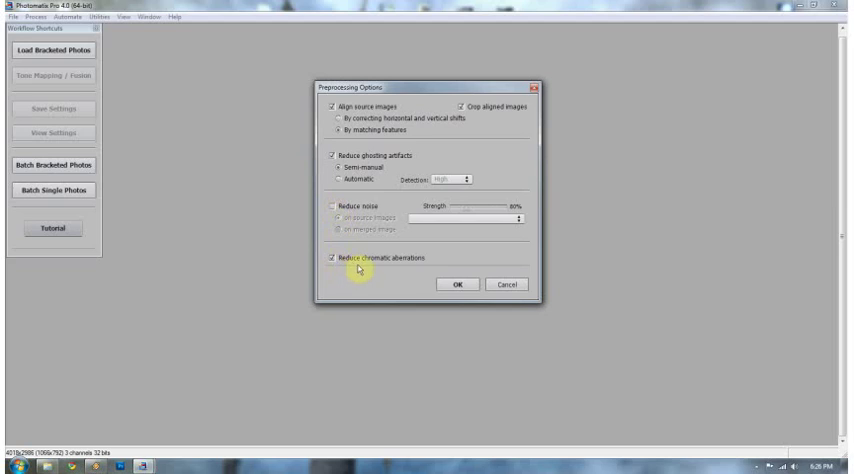
pyautogui.moveTo(460, 288)
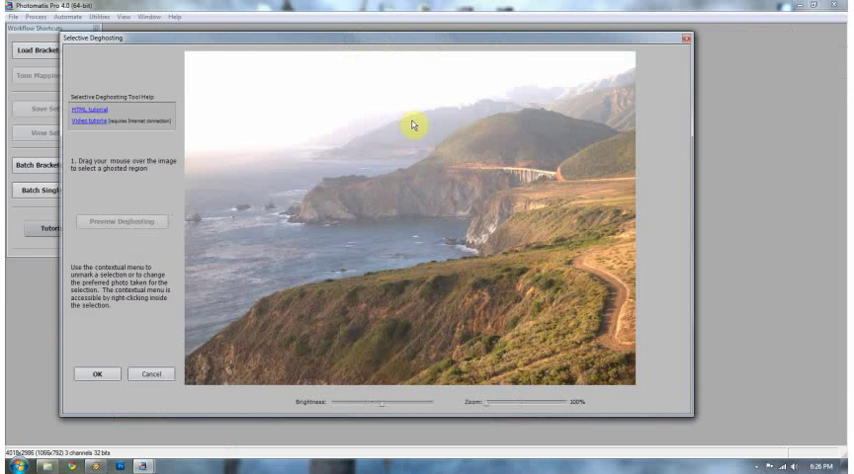
pyautogui.moveTo(330, 258)
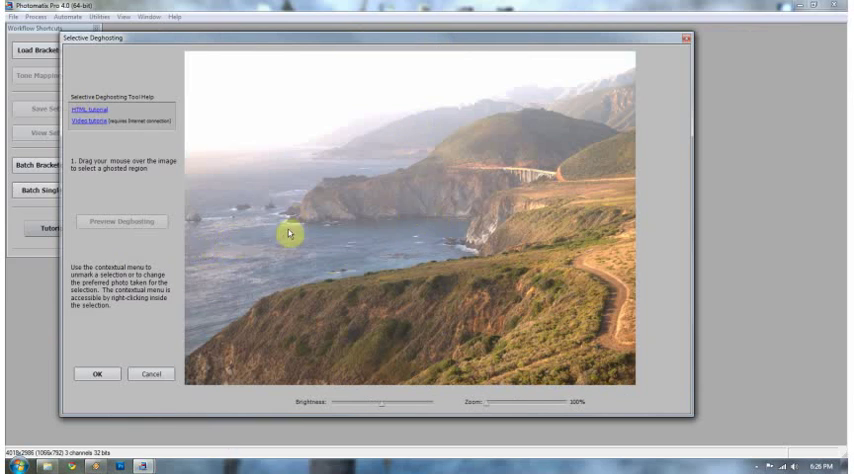
pyautogui.moveTo(340, 240)
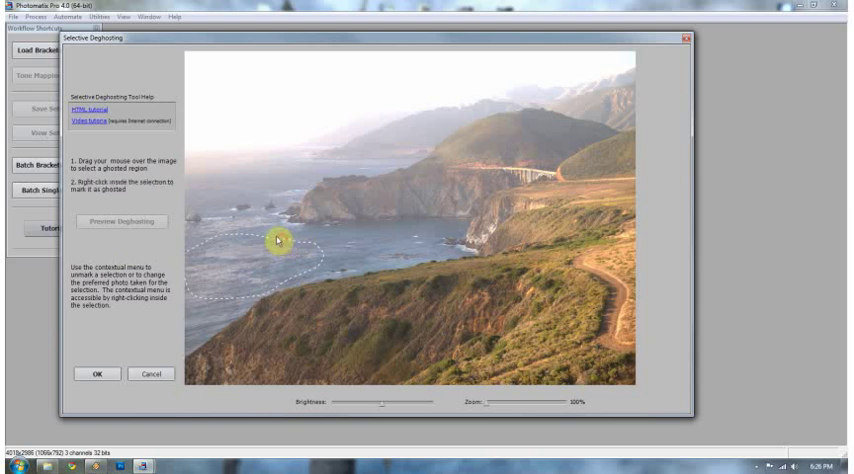
# Mark the outlined surf and water regions as ghosted areas, preview the deghosting and accept it
pyautogui.rightClick(280, 242)
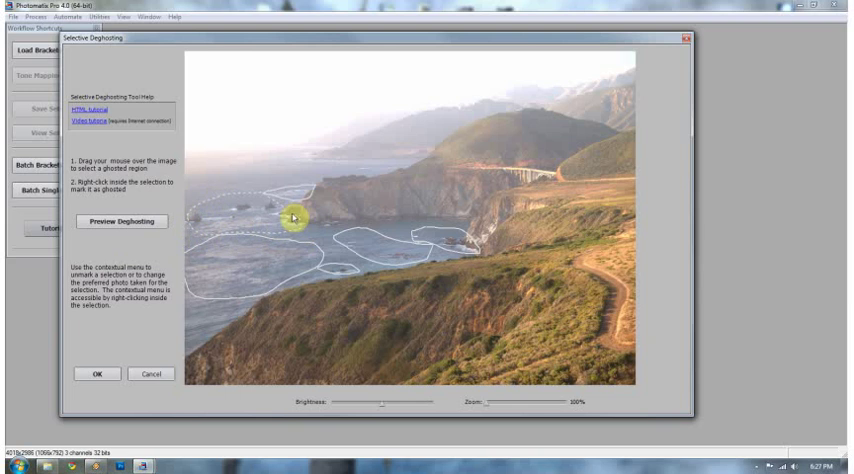
pyautogui.rightClick(296, 216)
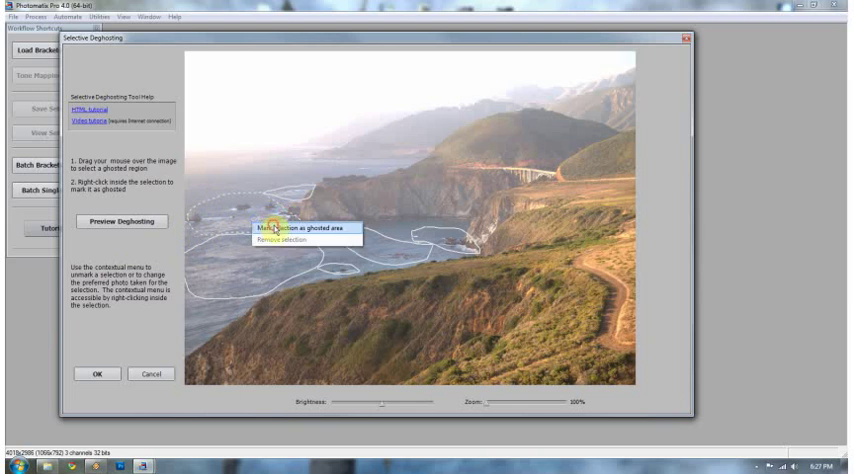
pyautogui.click(280, 226)
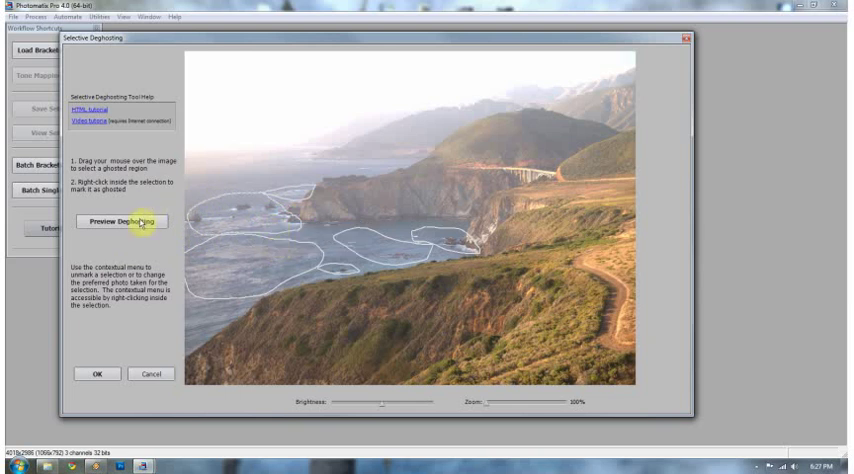
pyautogui.click(126, 220)
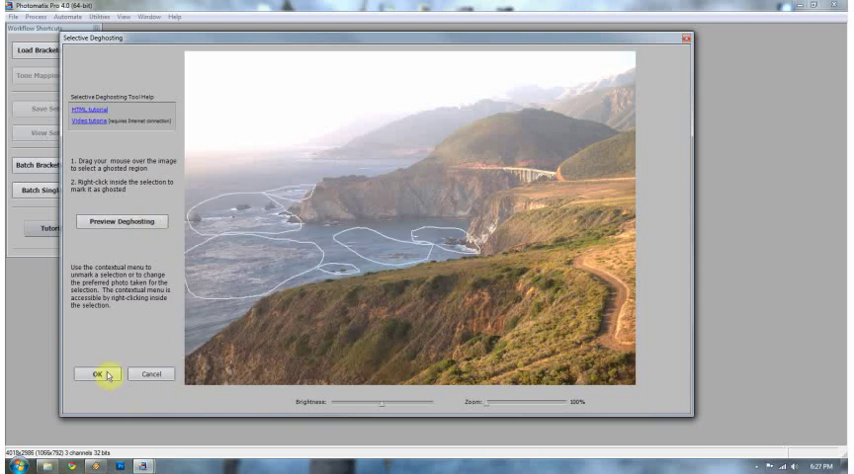
pyautogui.click(92, 372)
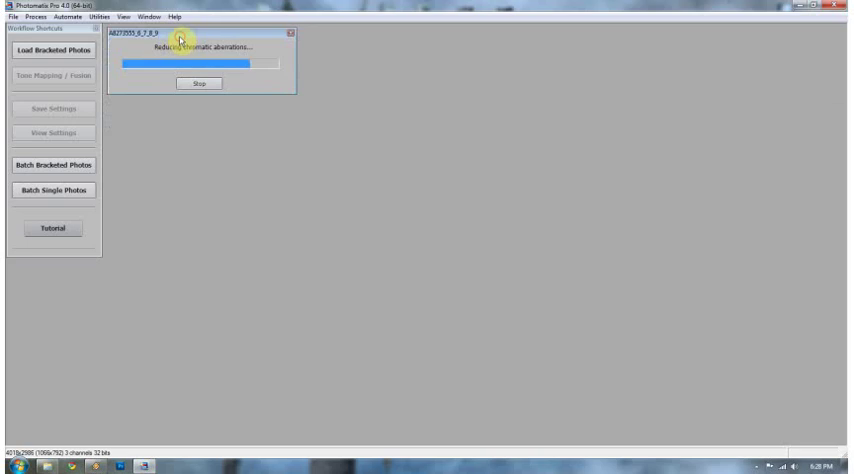
pyautogui.moveTo(208, 52)
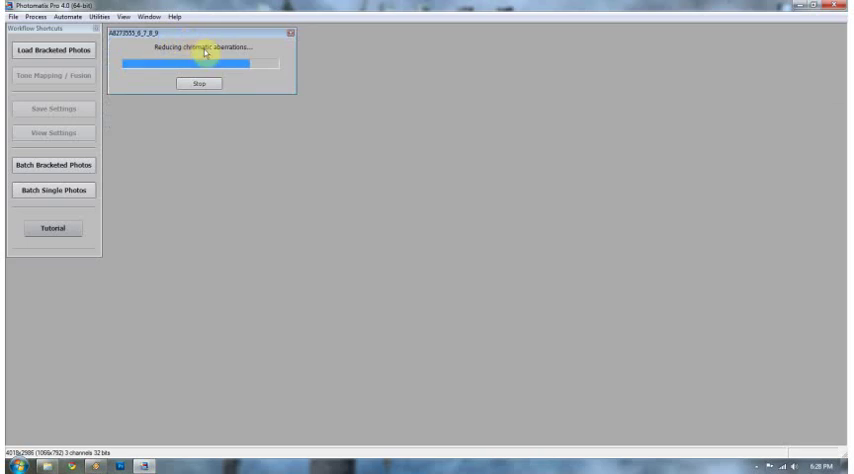
pyautogui.moveTo(368, 72)
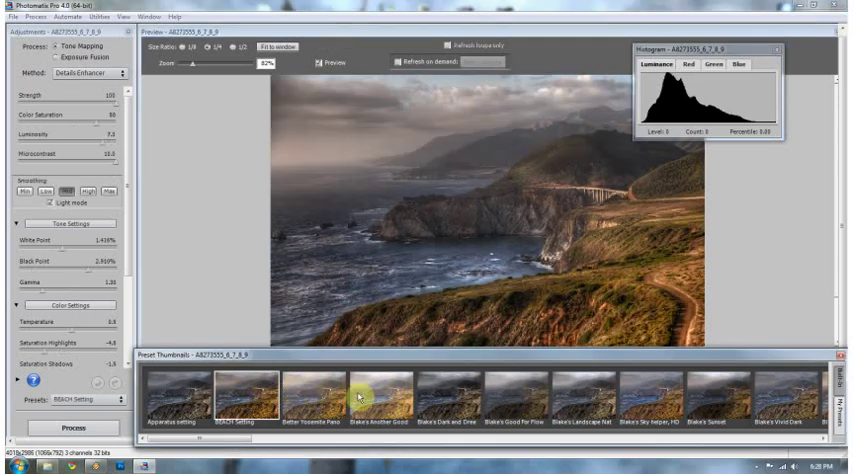
# Switch the tone mapping from a preset thumbnail to the Default Detail Enhancer preset
pyautogui.click(380, 392)
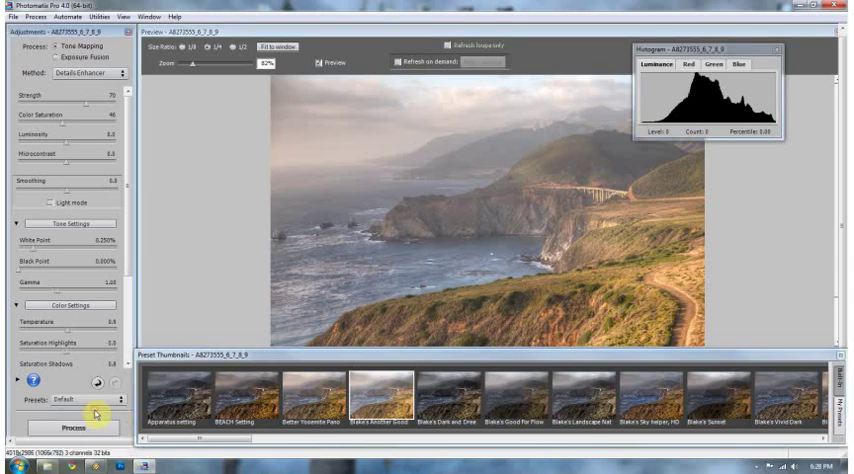
pyautogui.click(96, 412)
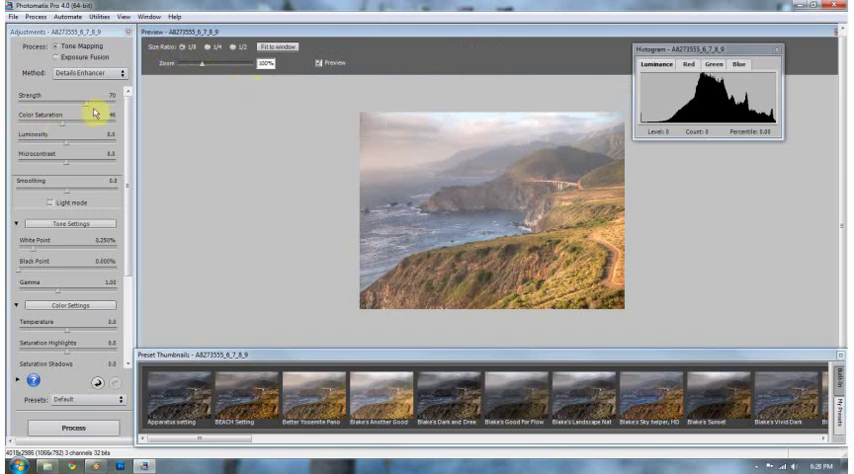
pyautogui.moveTo(182, 72)
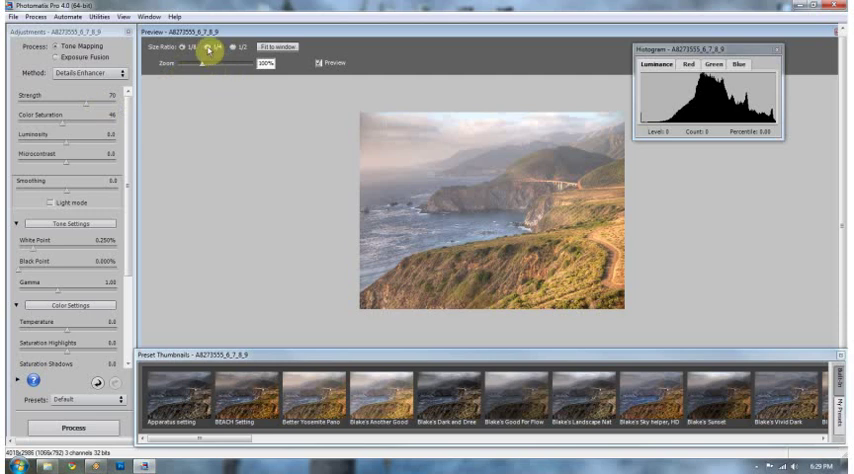
# Set the preview zoom to Fit Window so the coastline fills the preview
pyautogui.click(238, 48)
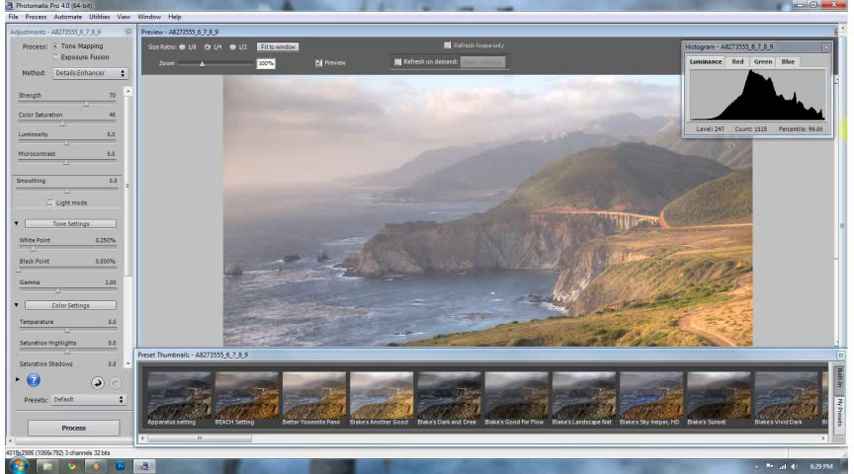
pyautogui.moveTo(328, 92)
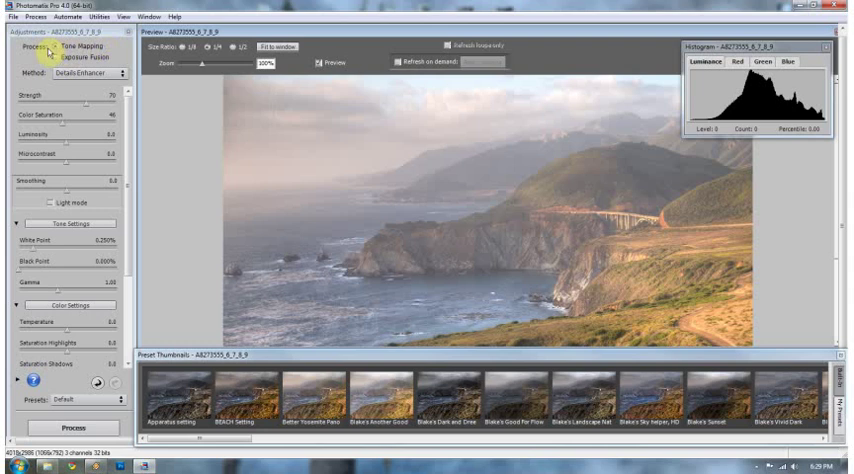
# In Tone Mapping mode, raise Strength and lower Smoothing for more cliff and sea contrast
pyautogui.click(84, 76)
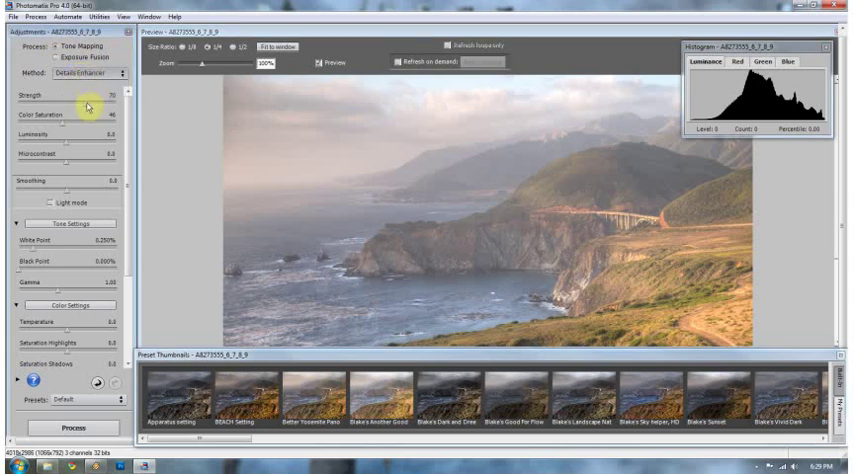
pyautogui.moveTo(96, 104); pyautogui.dragTo(120, 104)
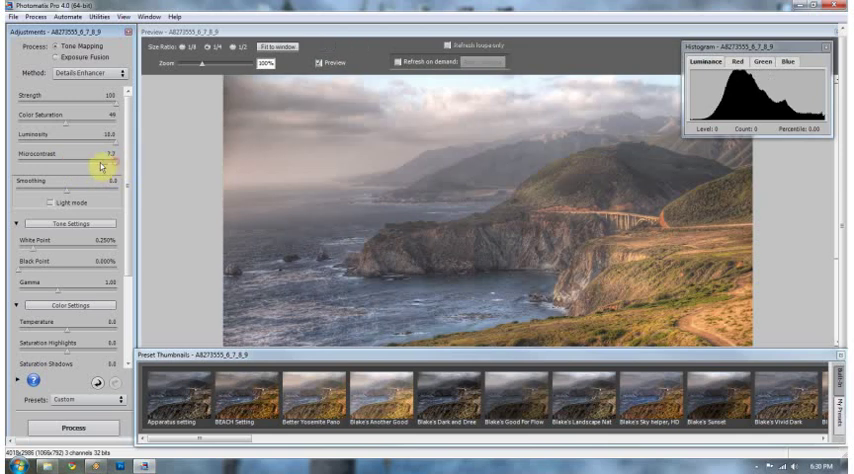
pyautogui.moveTo(96, 160); pyautogui.dragTo(84, 160)
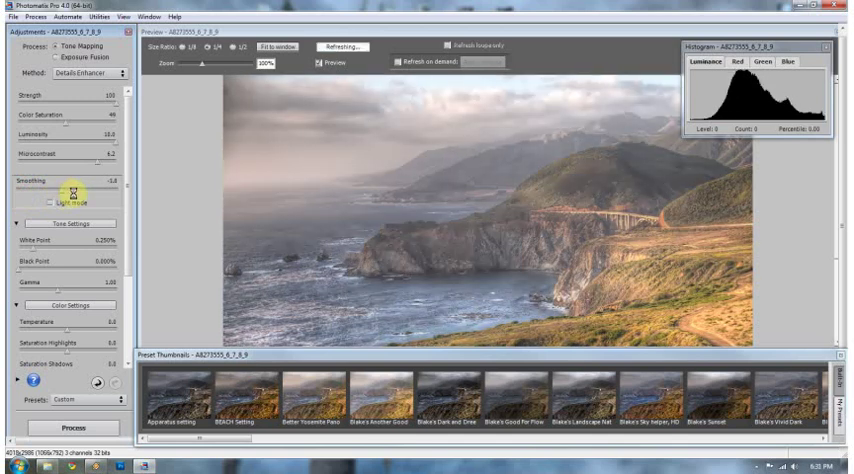
# Scroll down the Adjustments panel below the Smoothing slider
pyautogui.scroll(-3)
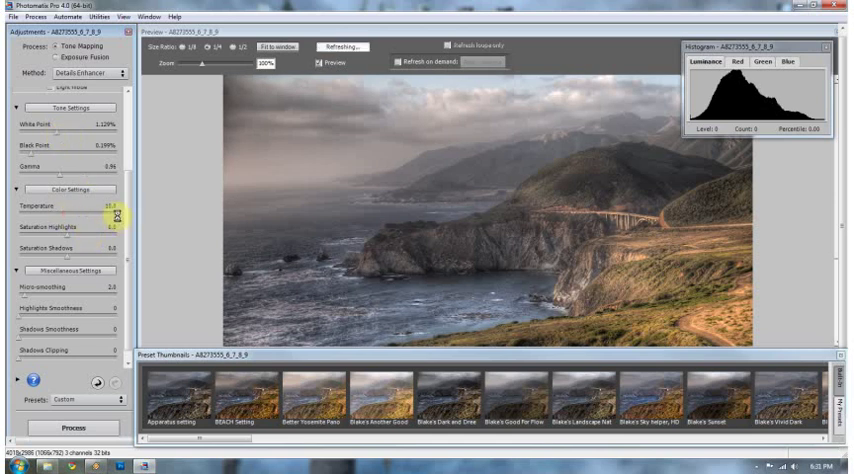
# Pull Temperature left for a cooler, bluer scene and fine-tune the saturation
pyautogui.moveTo(118, 208); pyautogui.dragTo(20, 208)
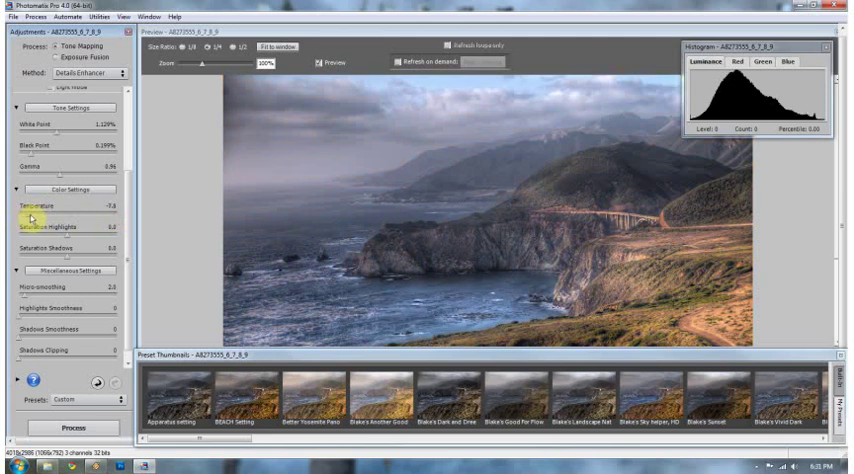
pyautogui.moveTo(36, 218); pyautogui.dragTo(50, 218)
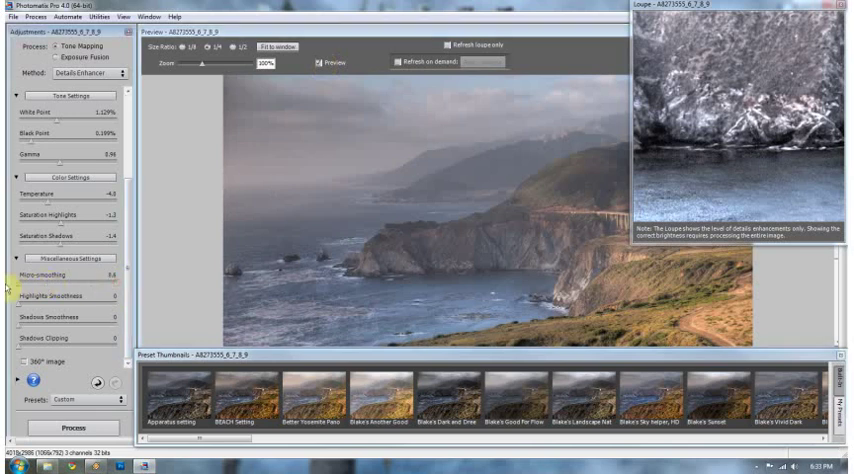
# Inspect the rocky cliff detail at 100% in the Loupe window over the preview
pyautogui.click(320, 64)
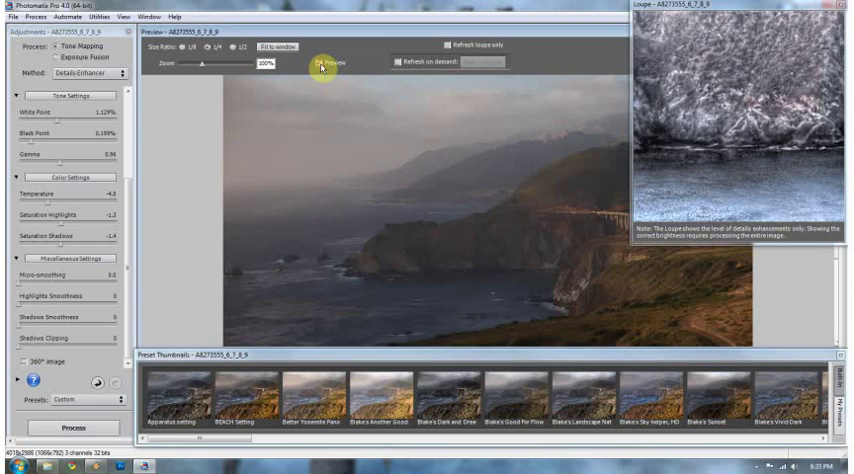
pyautogui.click(328, 64)
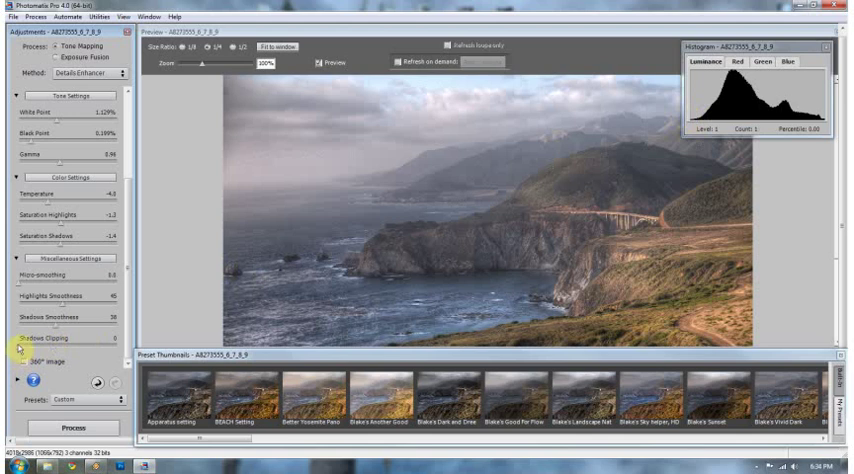
pyautogui.moveTo(30, 340); pyautogui.dragTo(100, 340)
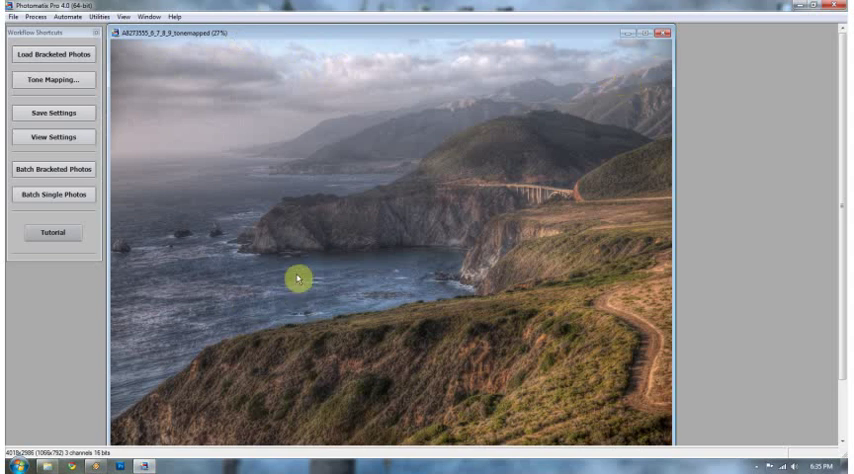
pyautogui.moveTo(444, 272)
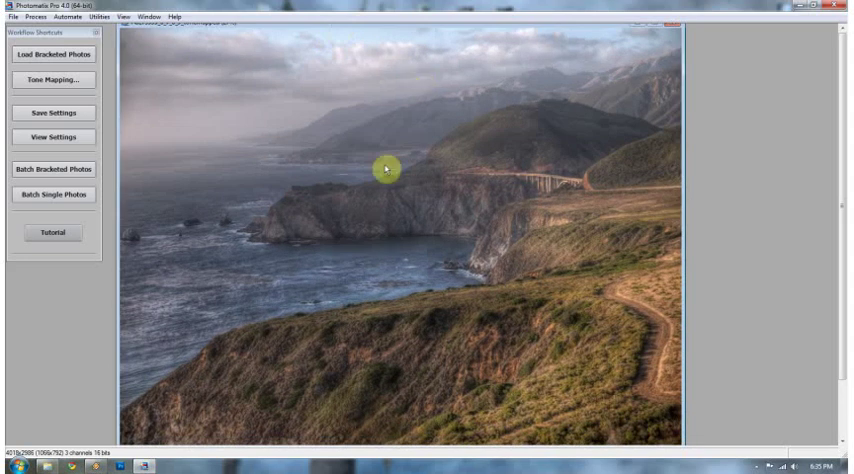
pyautogui.moveTo(424, 404)
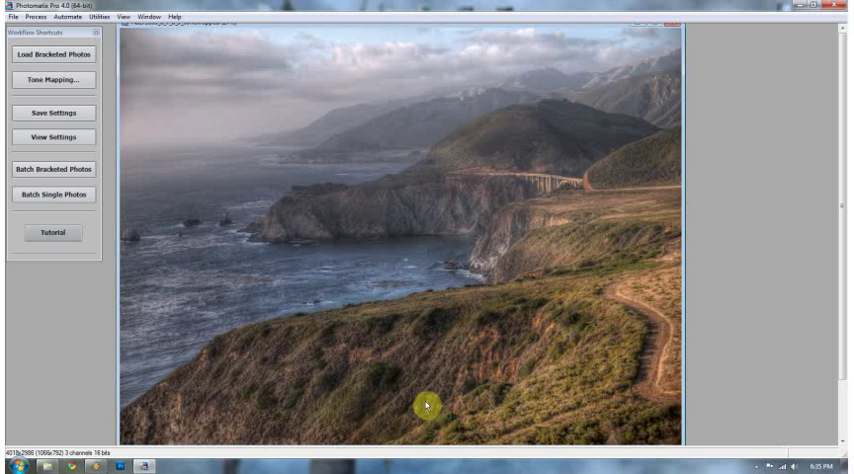
pyautogui.moveTo(298, 44)
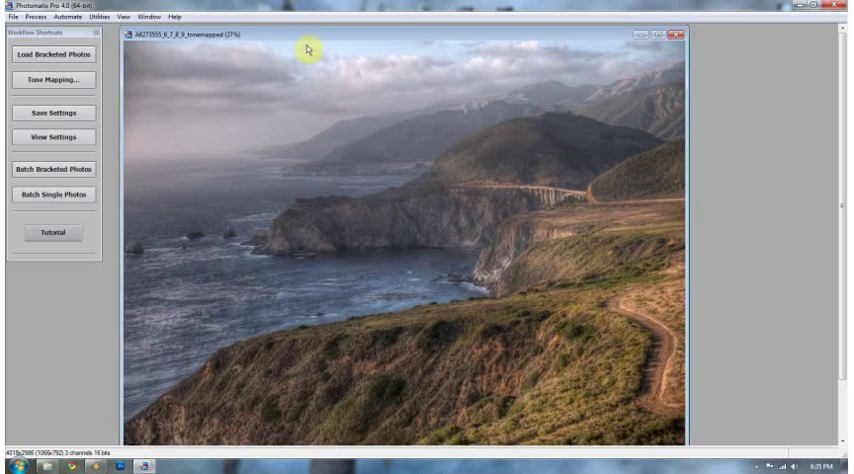
pyautogui.moveTo(304, 48)
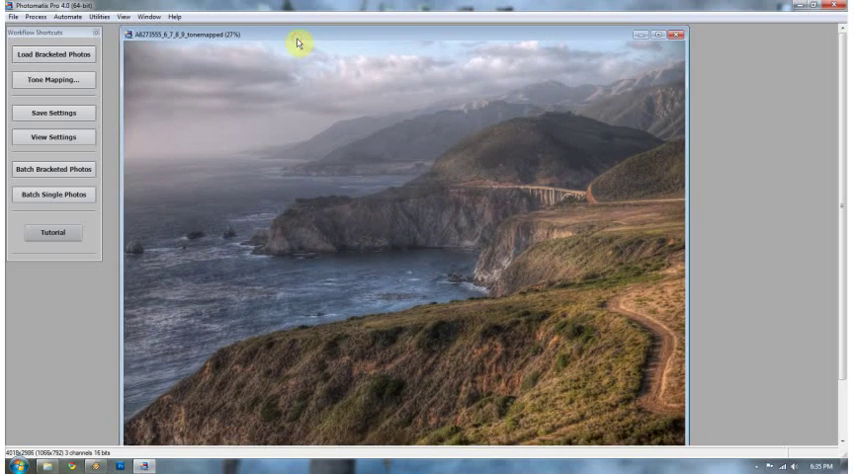
pyautogui.moveTo(450, 42)
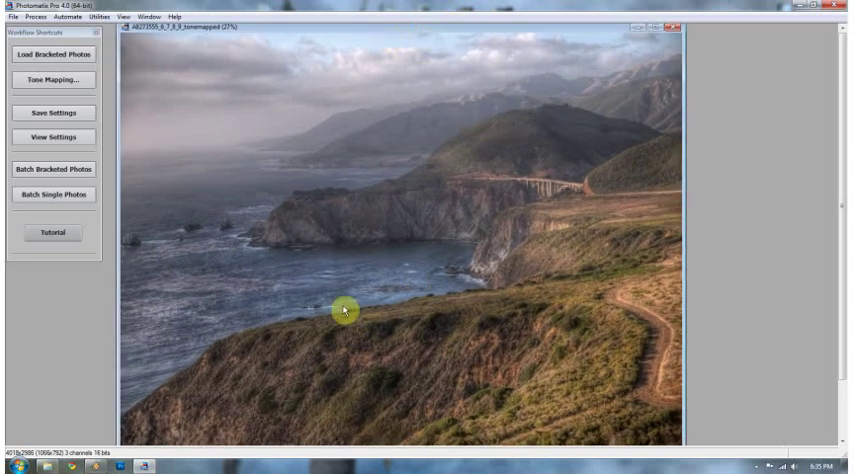
pyautogui.moveTo(454, 280)
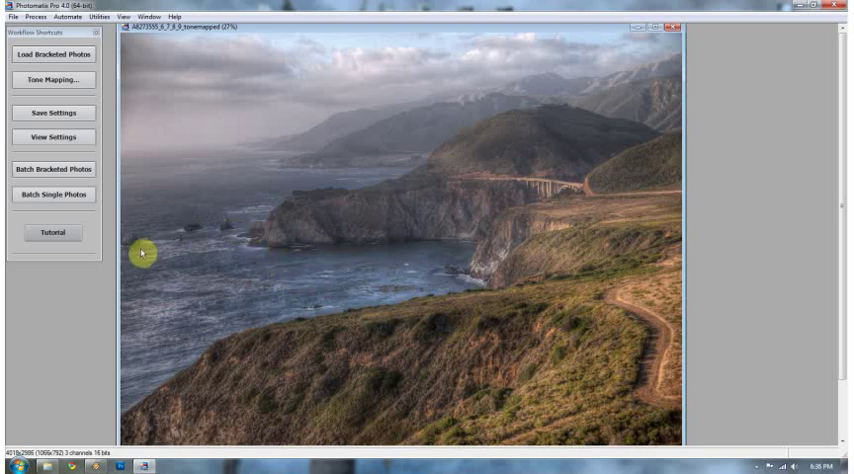
pyautogui.moveTo(136, 292)
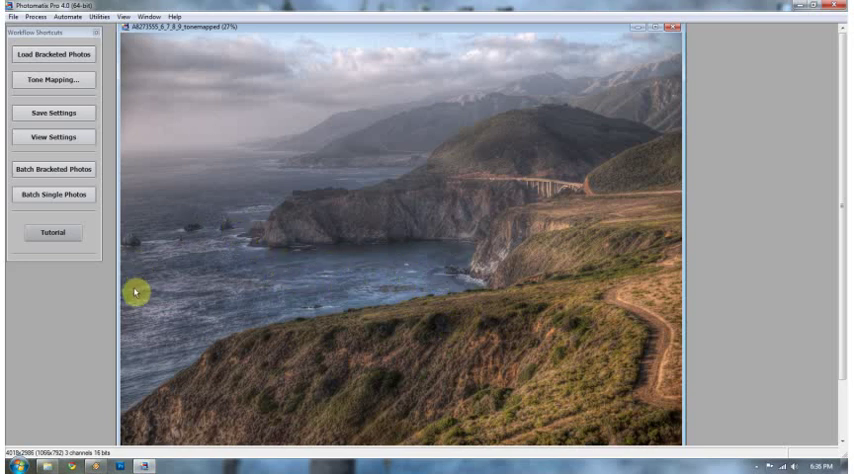